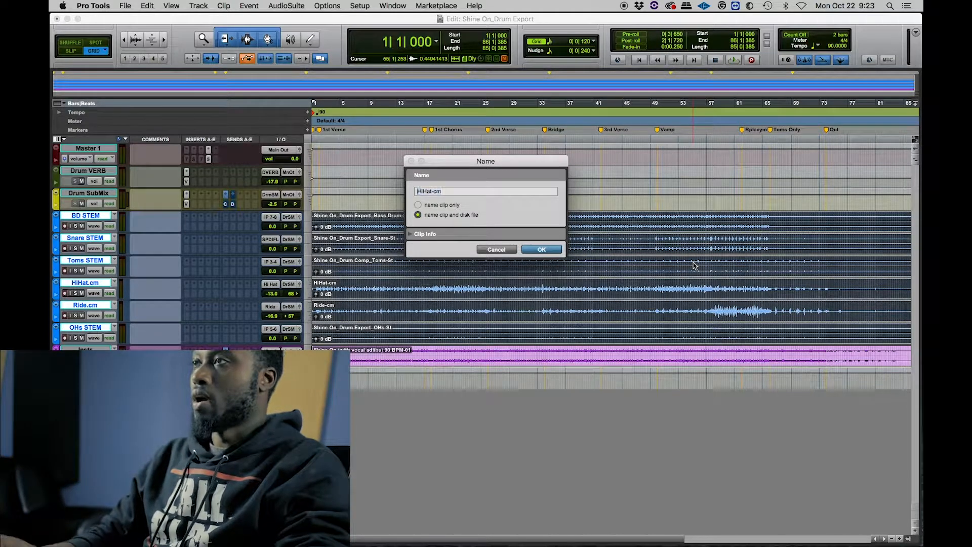
Rename the ride clip to 'Shine On_Ride', removing the '-cm' suffix.
text(Shine)
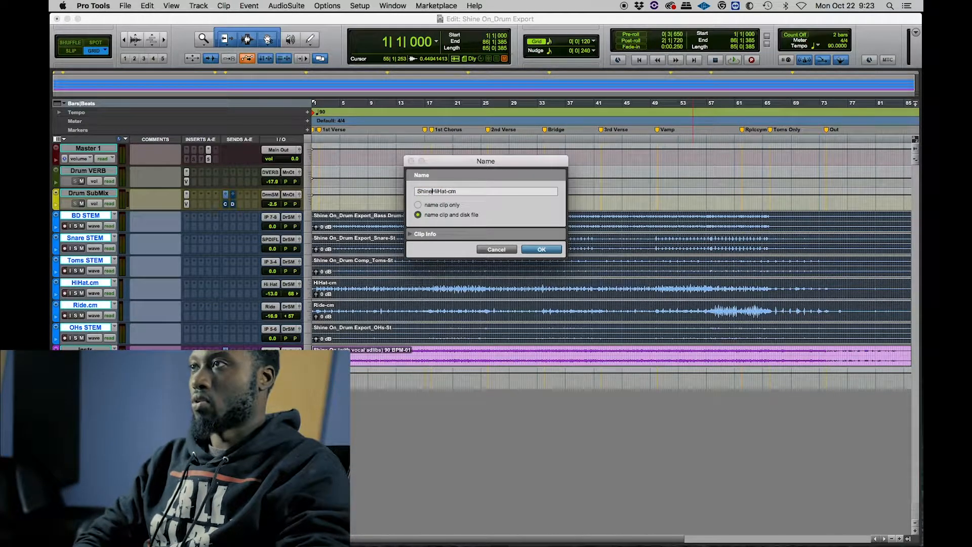
text(On_)
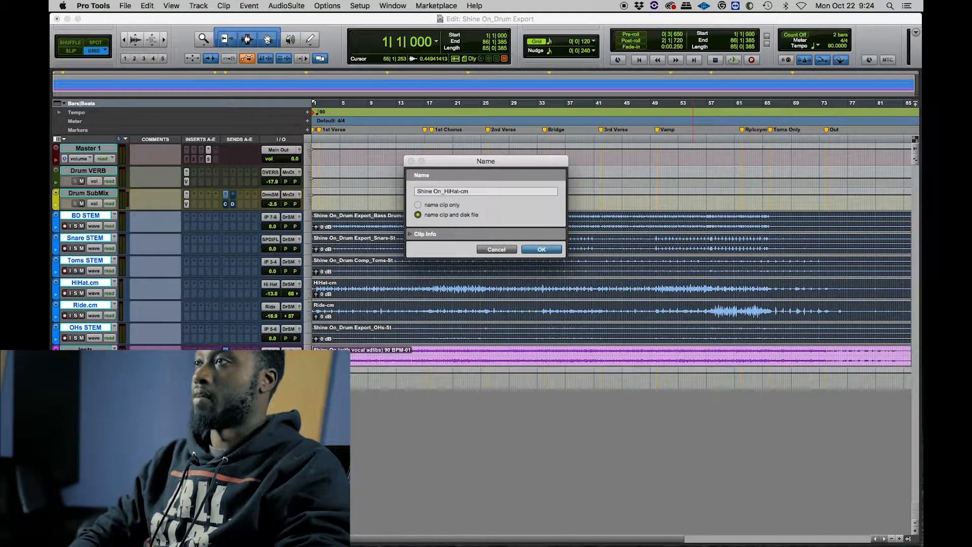
key(BackSpace)
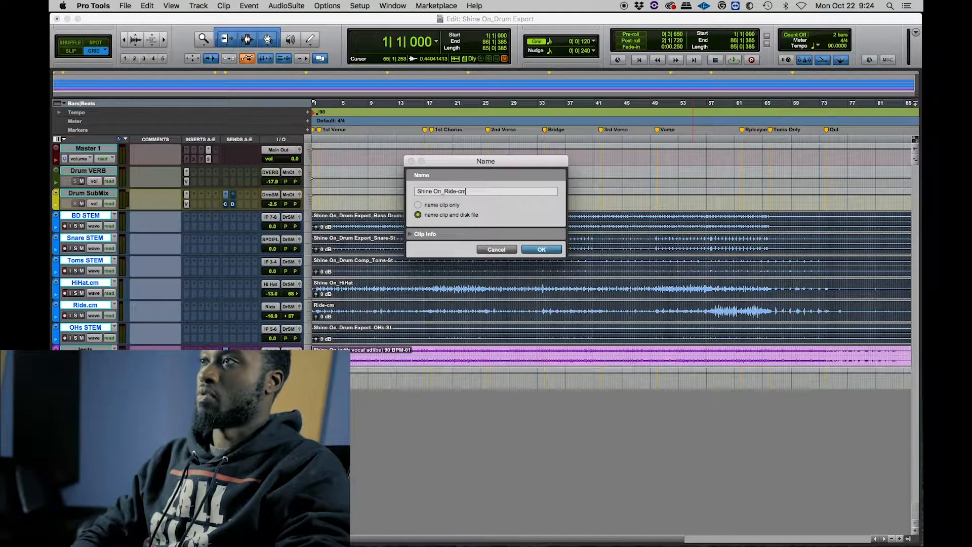
click(540, 249)
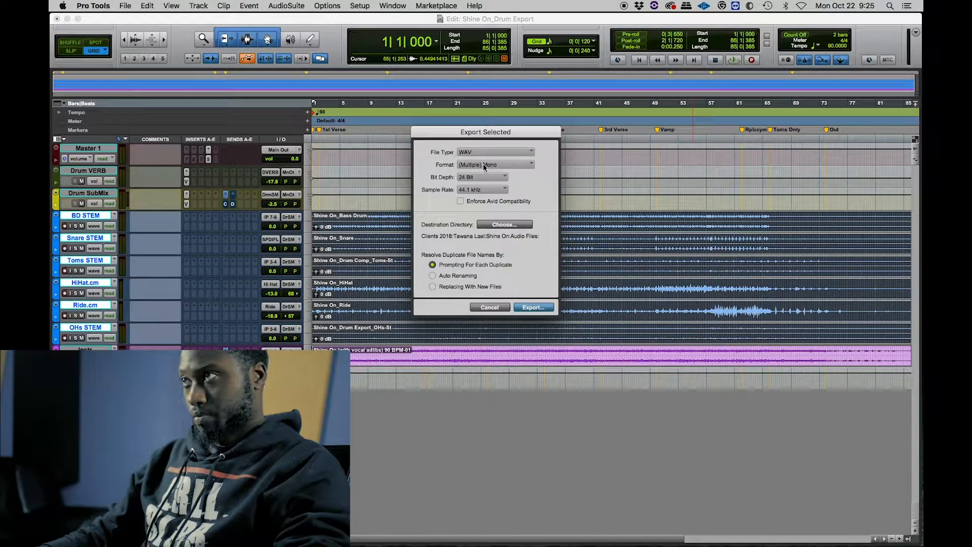
Set the export format to Interleaved and bring up the destination directory chooser.
click(495, 164)
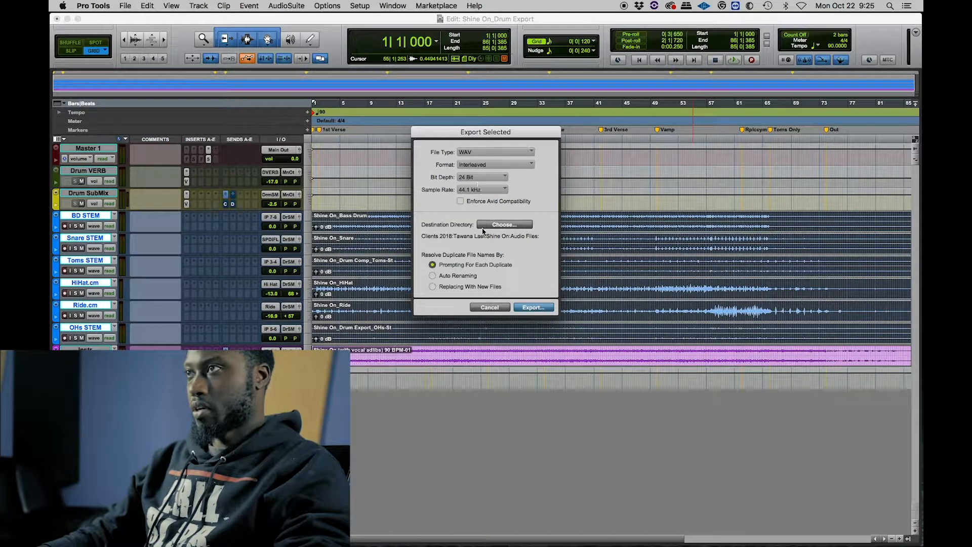
click(504, 225)
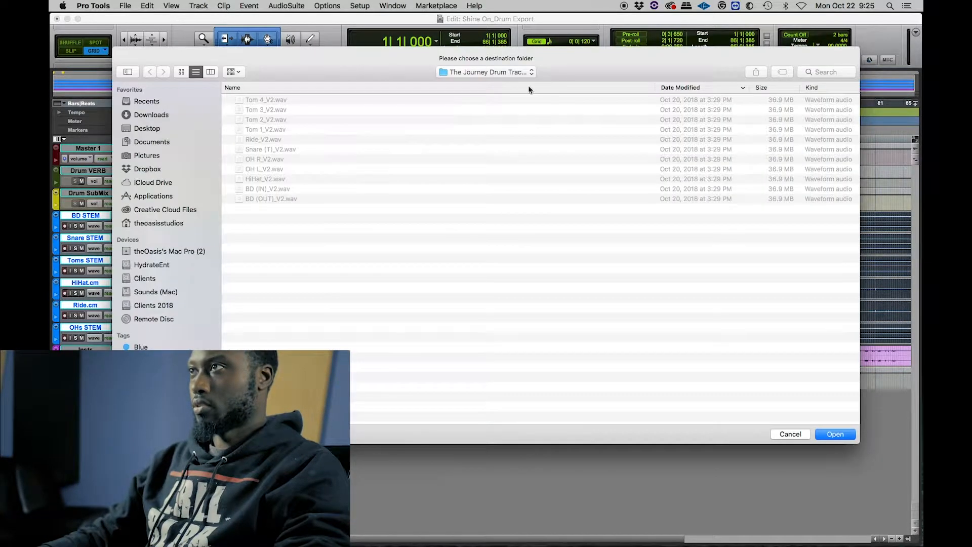
Create a 'Shine On Drums' folder in the Shine On project's Bounced Files.
click(487, 72)
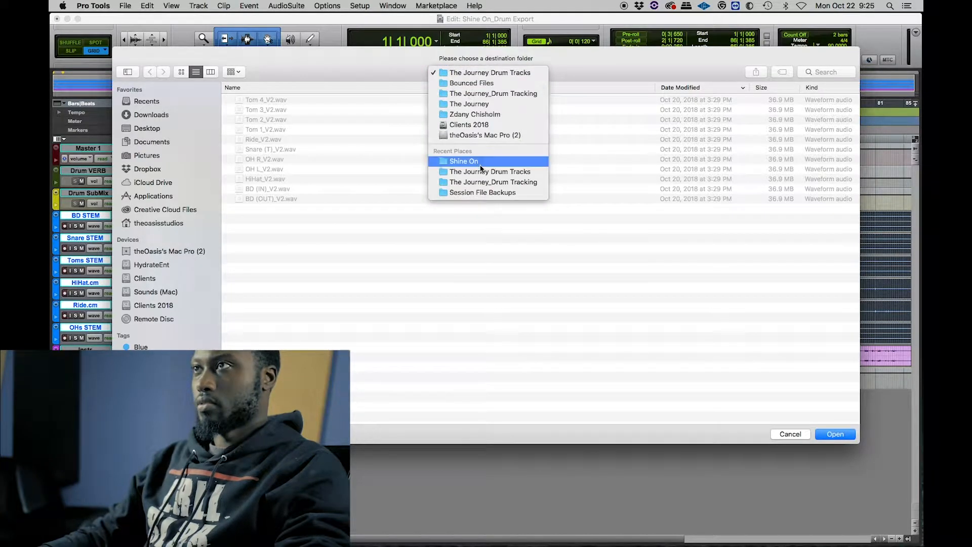
click(464, 160)
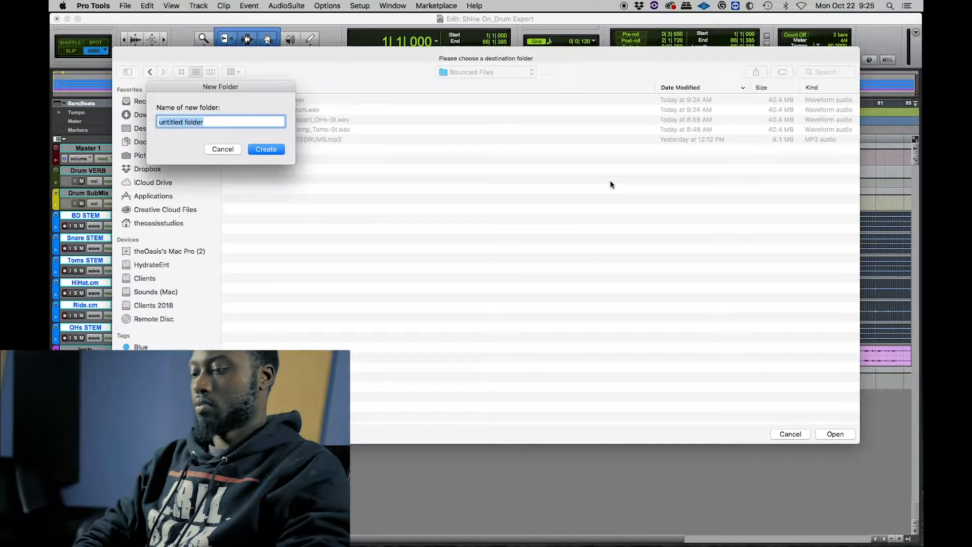
text(Sine On Dru)
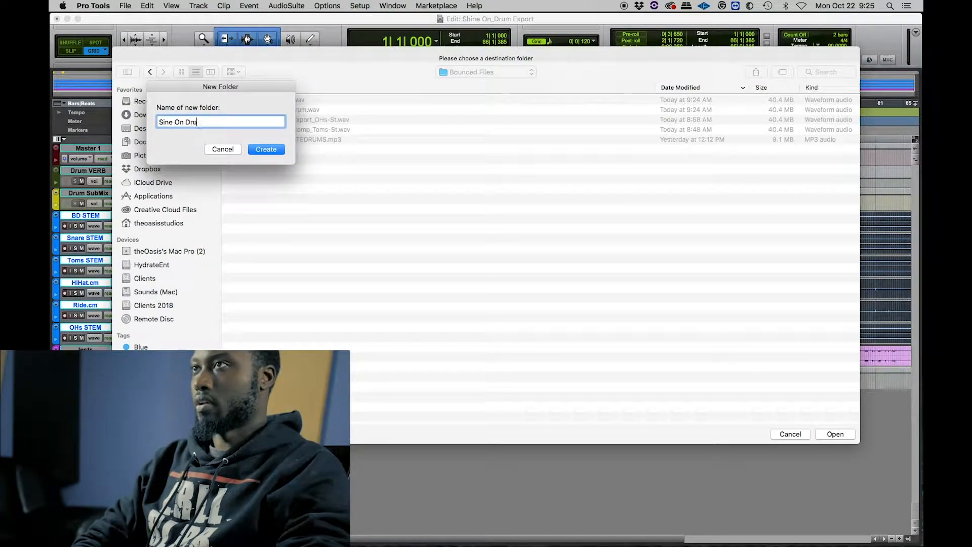
text(ms)
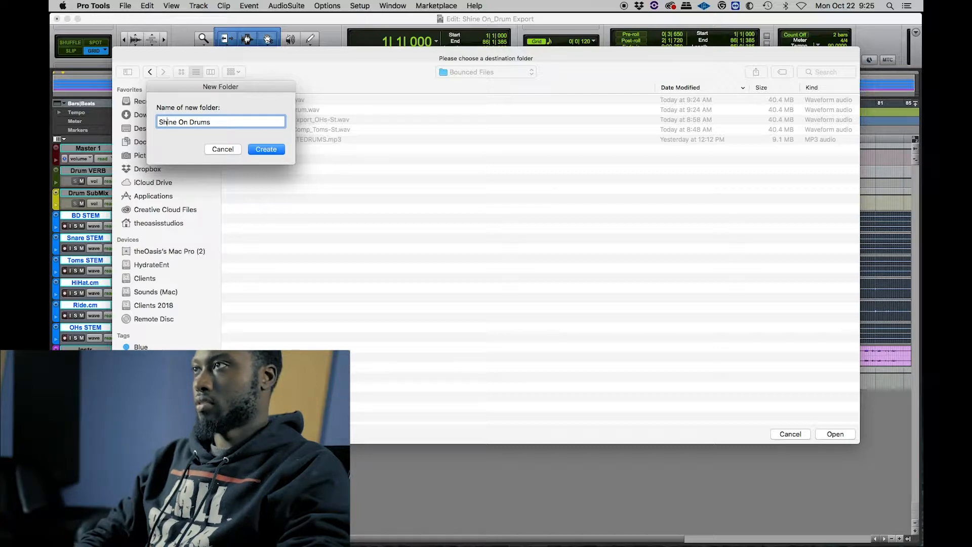
click(266, 149)
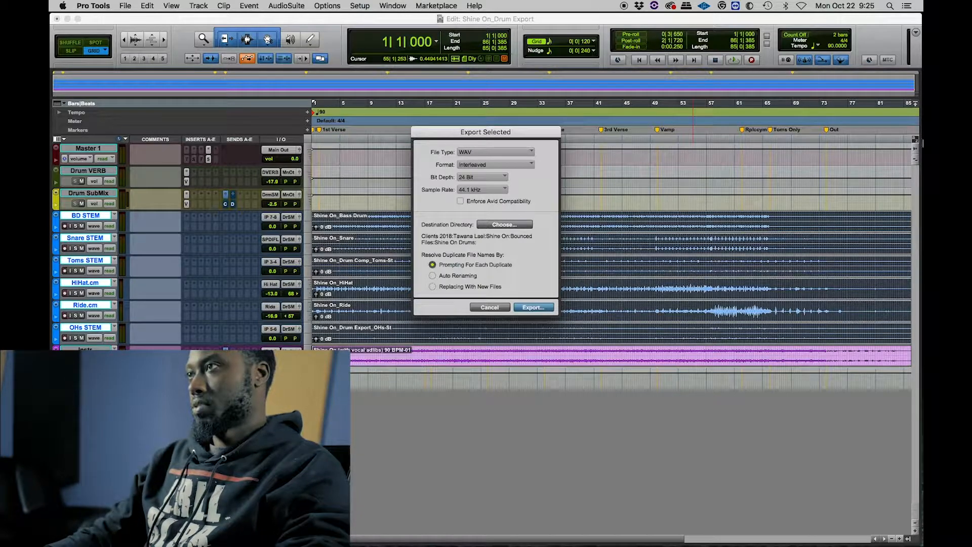
Set the export bit depth to 24 Bit.
click(482, 177)
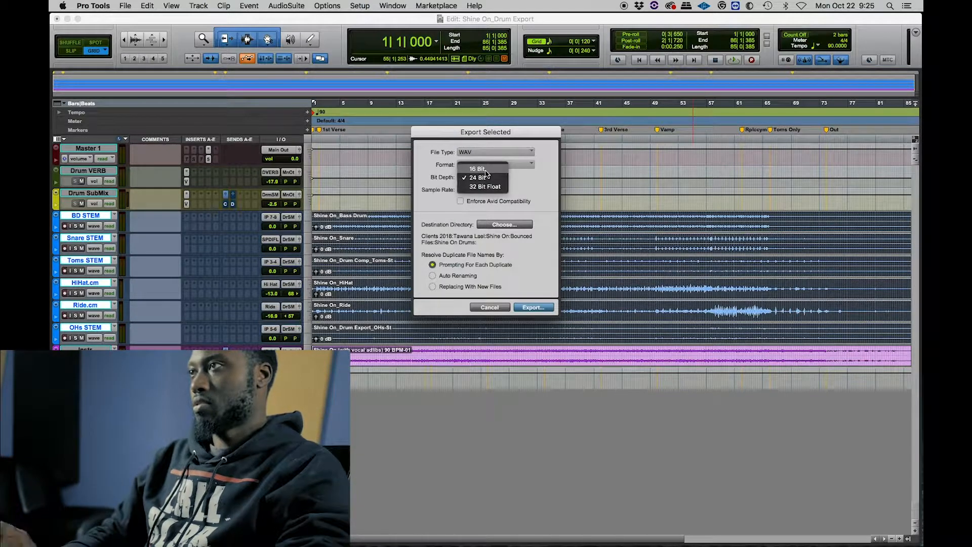
click(533, 306)
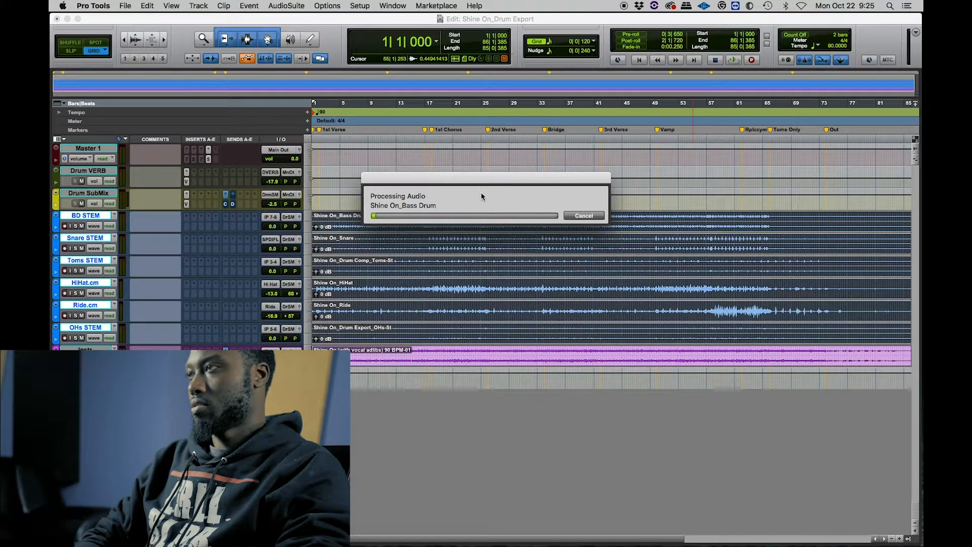